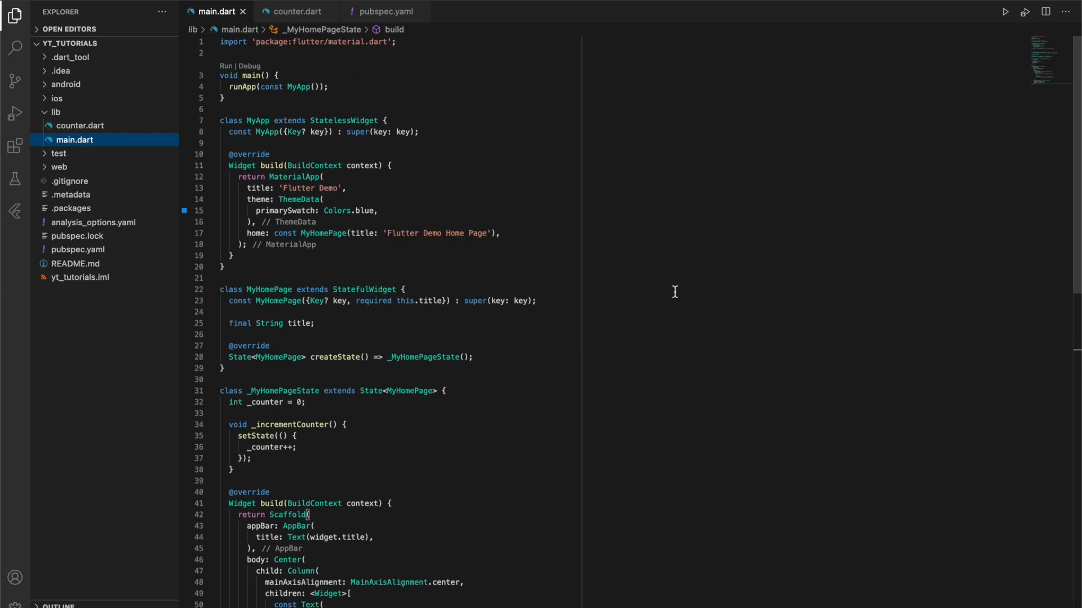
Add flutter_mobx: ^2.0.2 under mobx in the pubspec.yaml dependencies.
scroll(down, 3)
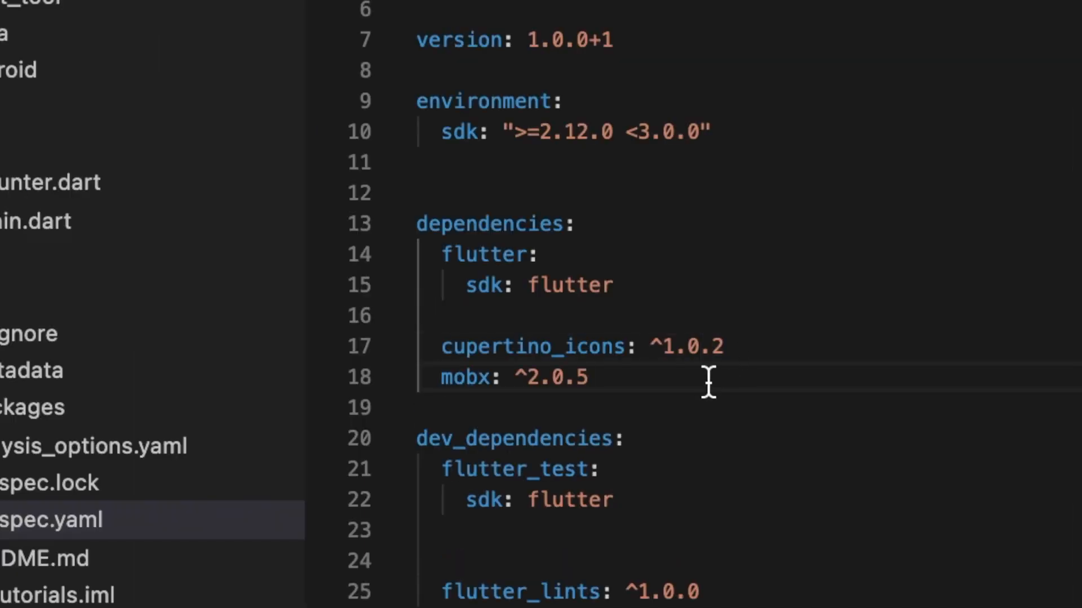
text(flutter_mobx: ^2.0.2)
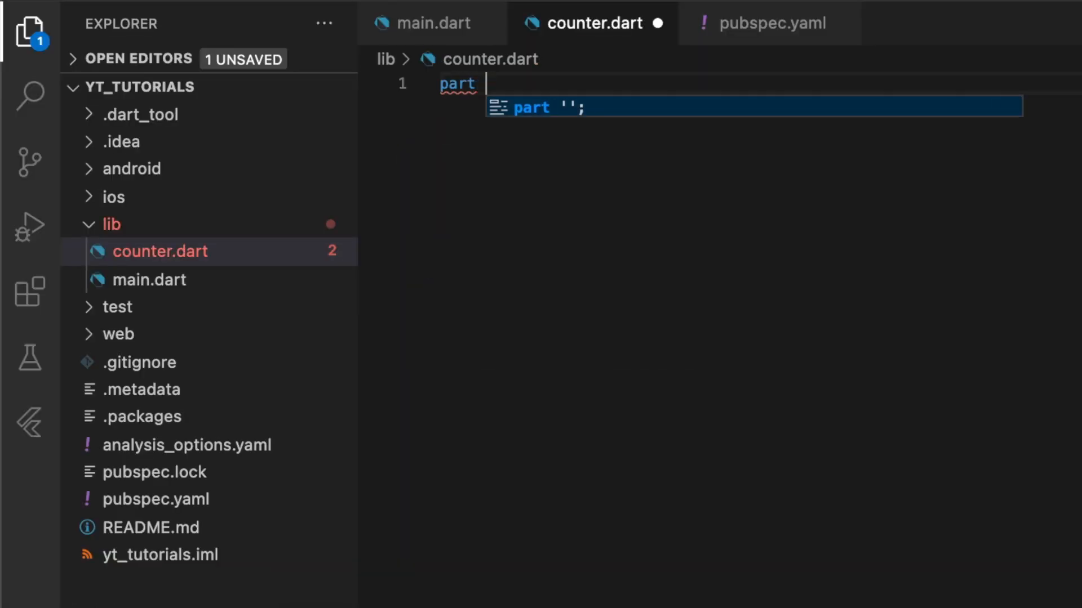
Write part 'counter.g.dart', class Counter = CounterBase with _$Counter, and the abstract CounterBase header.
text('counter.g.dart';)
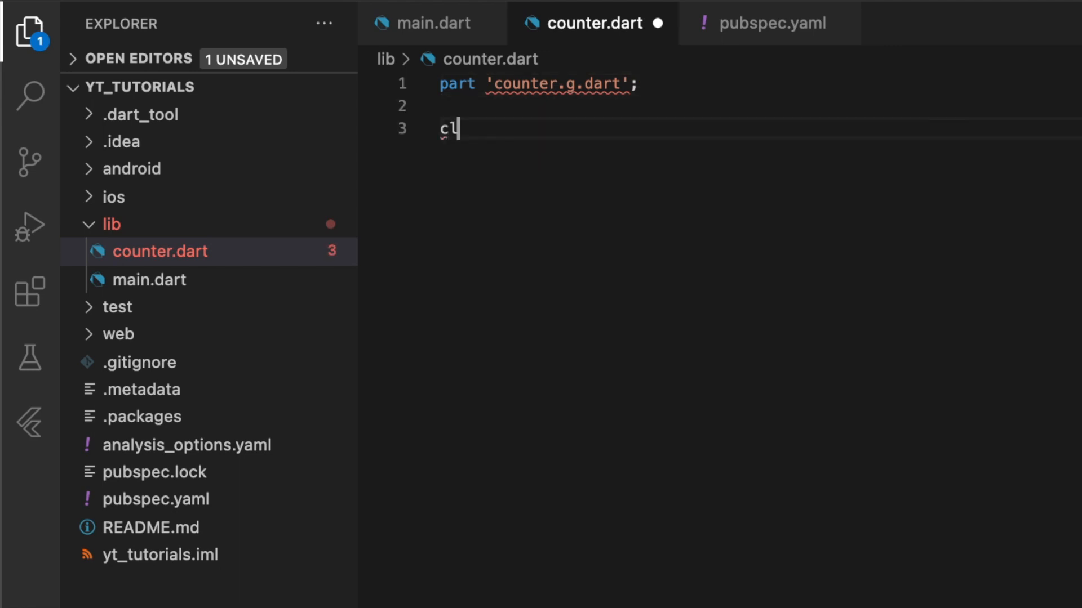
text(lass Counter = Counter)
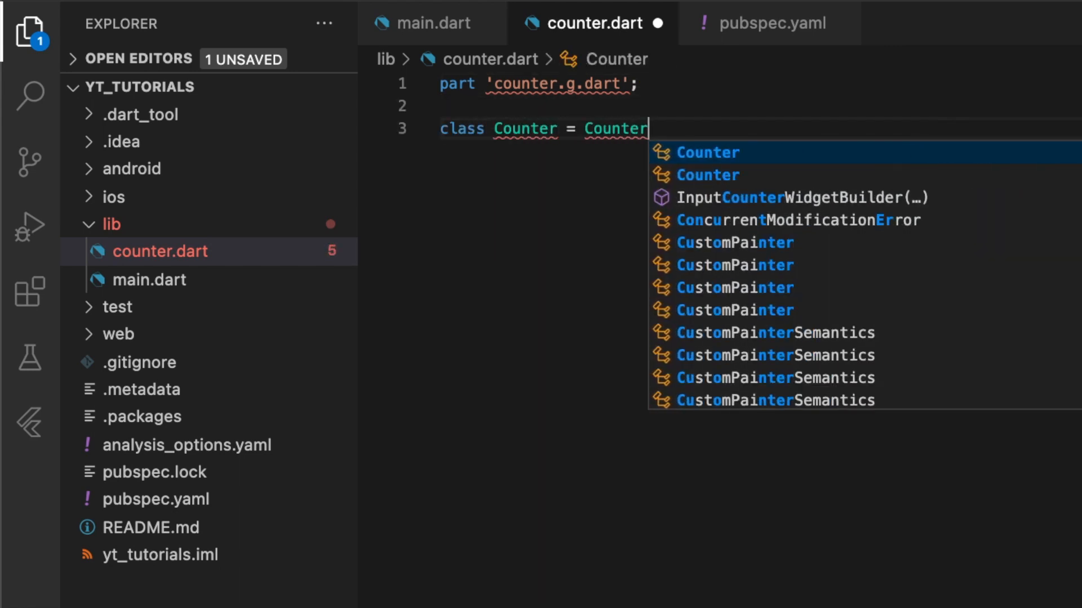
text(Base with _$Counter;)
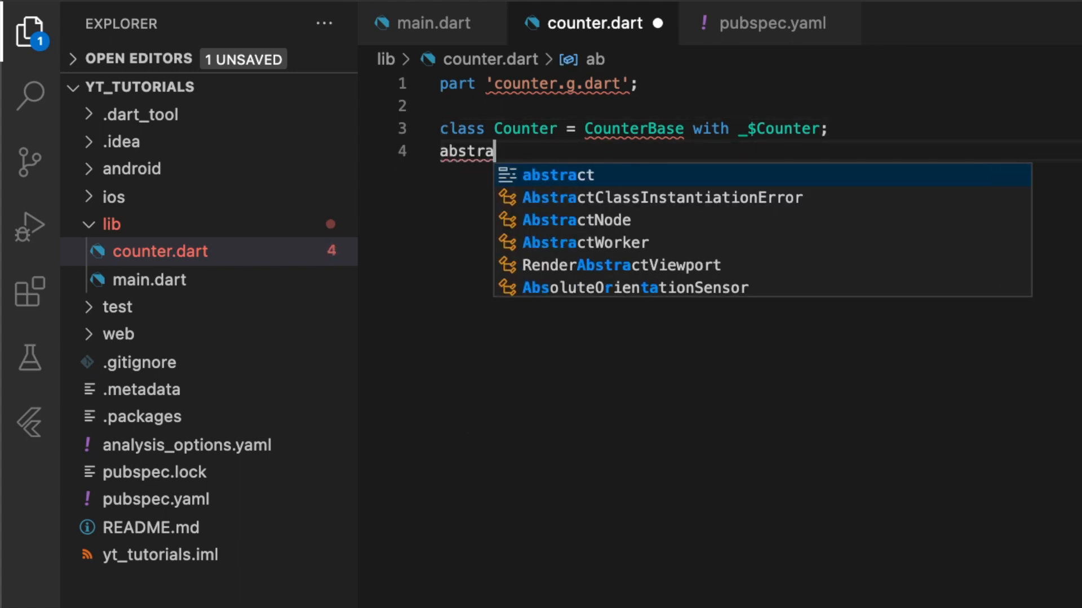
text(ct class CounterBase with Store {)
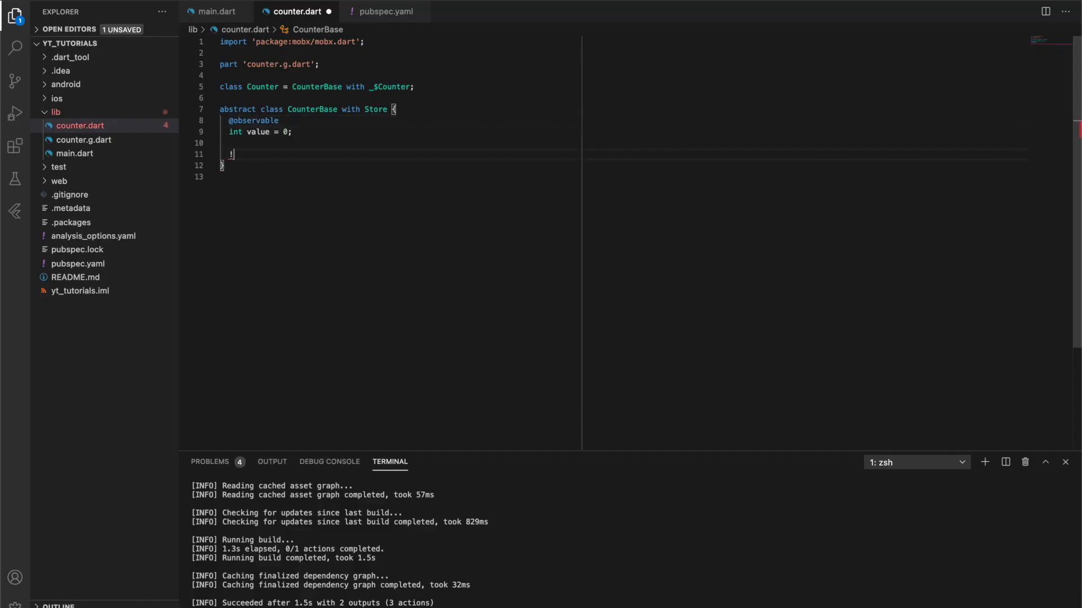
text(@action)
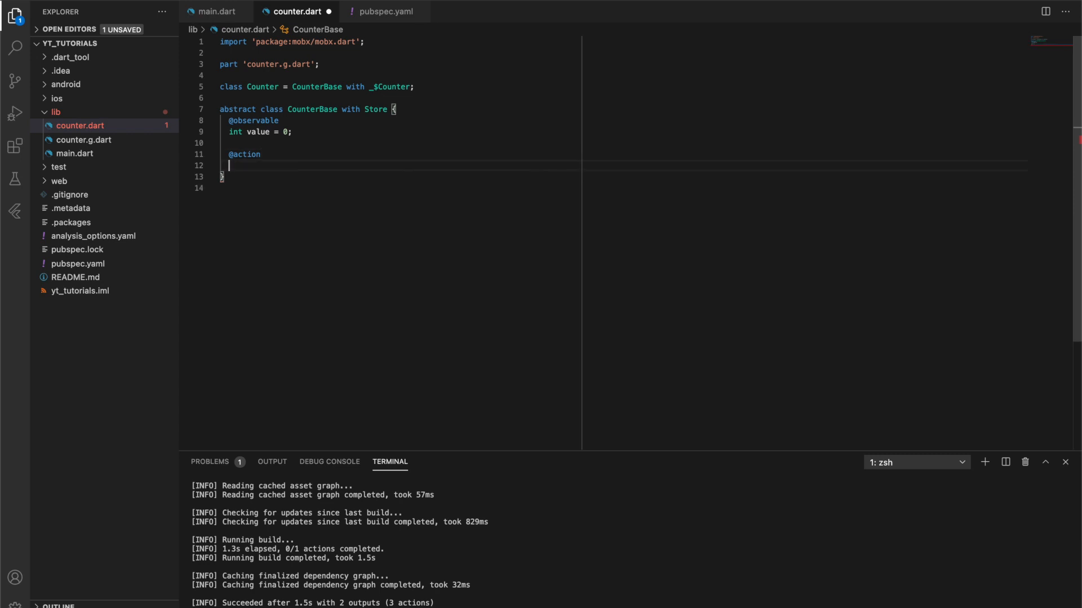
text(void increment())
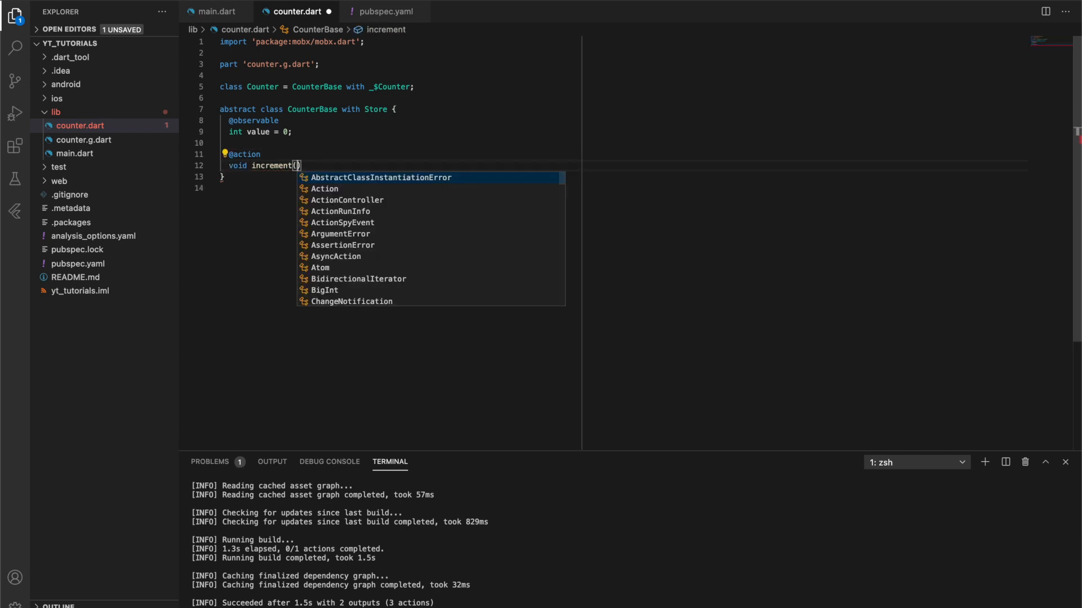
text({)
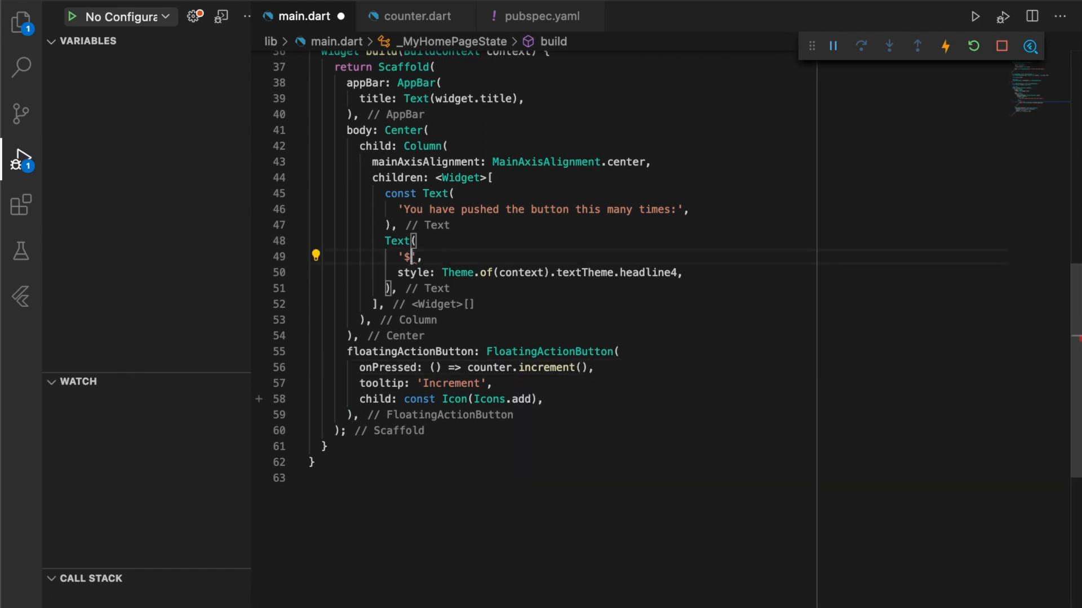
Show '${counter.value}' in the count Text wrapped in an Observer builder in main.dart.
text({)
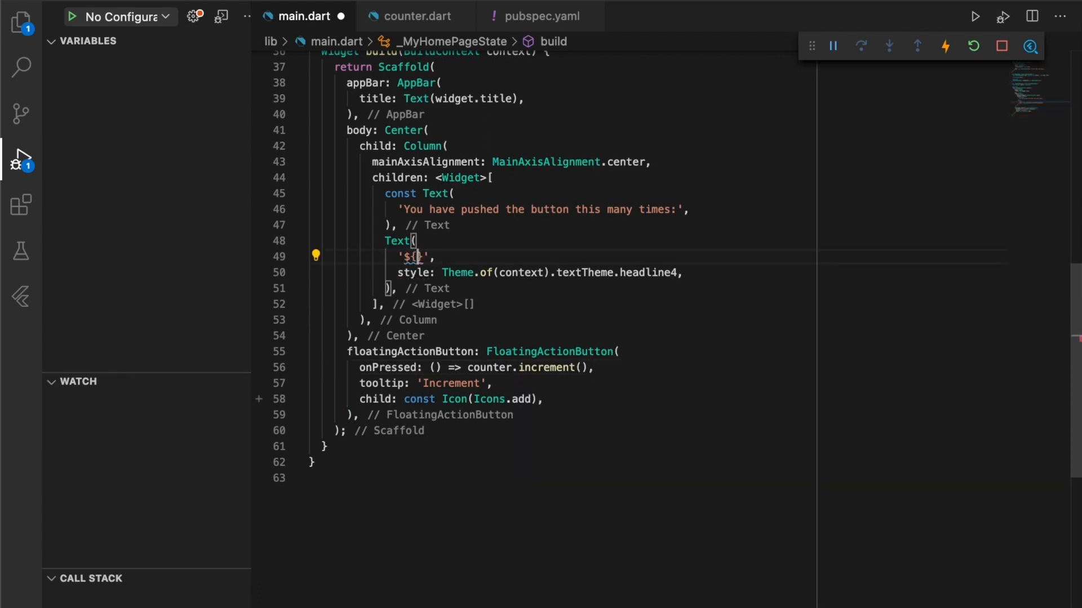
text(counter.value)
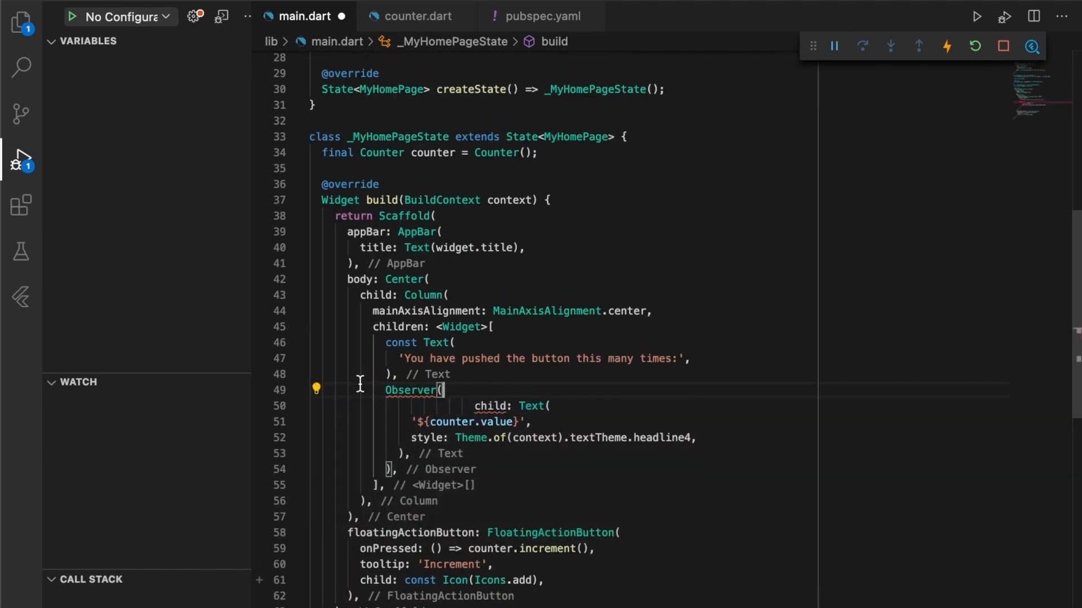
text(builder:)
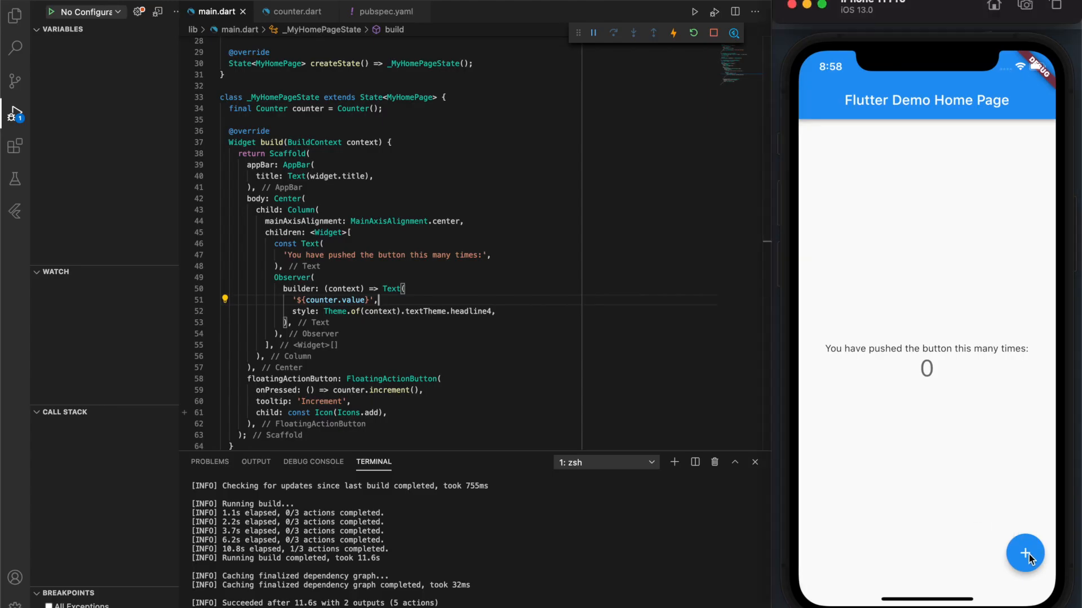
Test the FAB increment in the simulator, then start a Row of IconButtons in main.dart.
click(1025, 553)
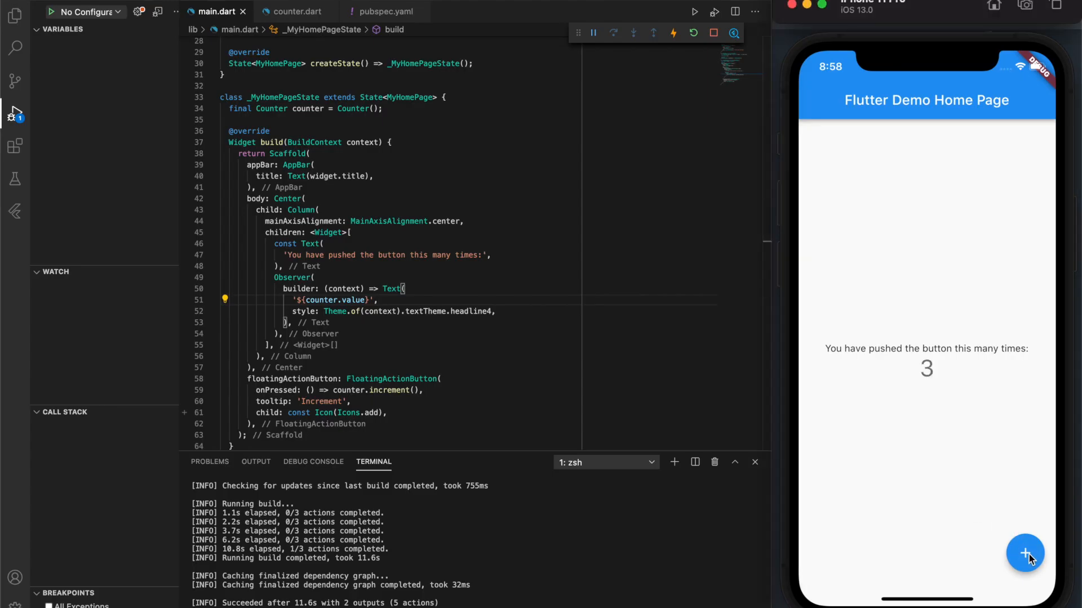
click(1025, 553)
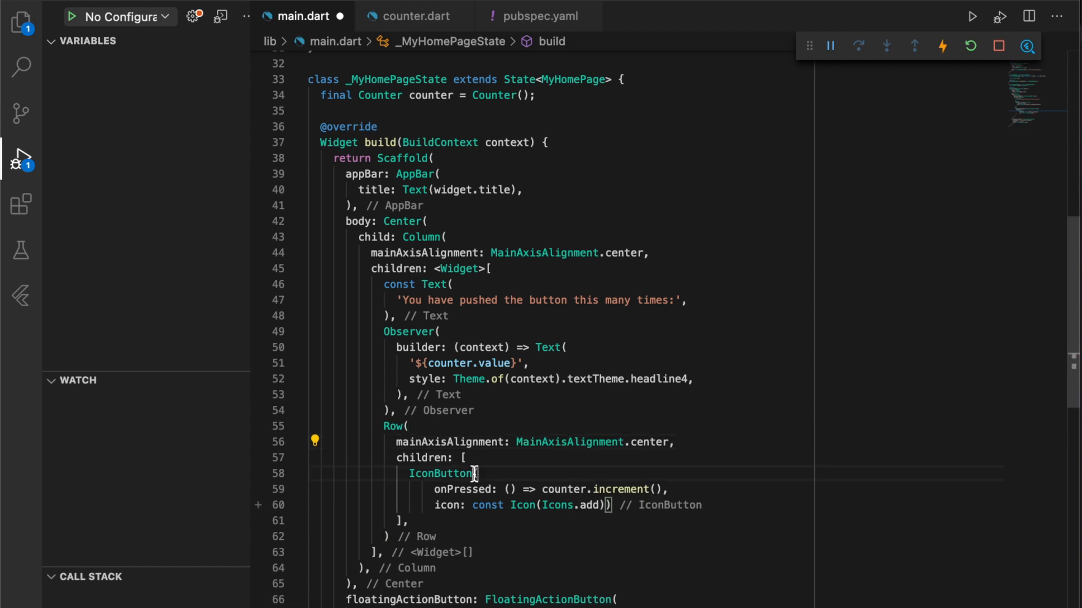
text(IconButton()
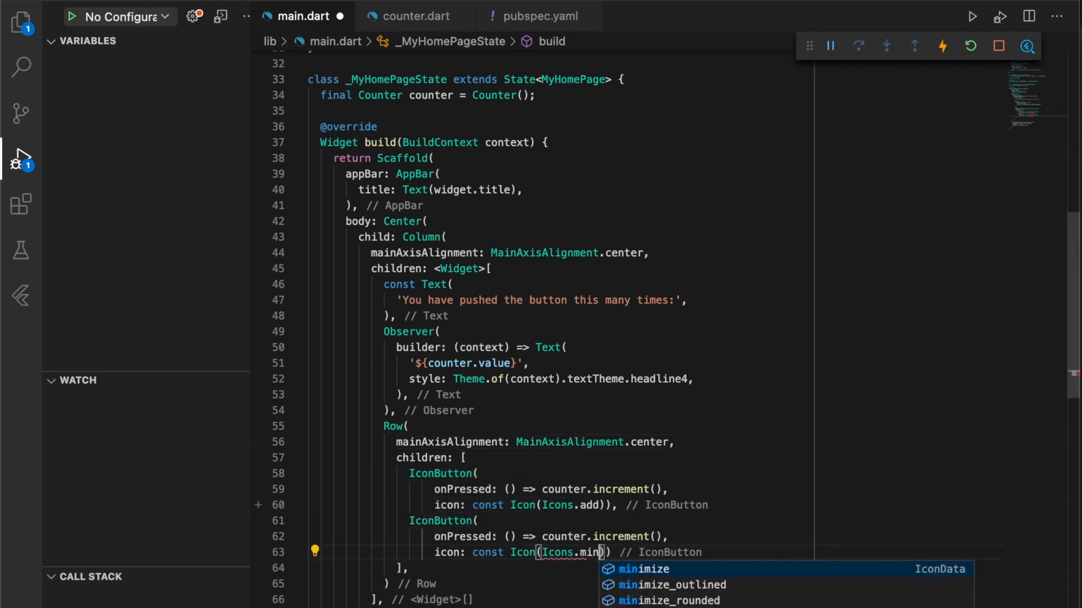
key(Backspace)
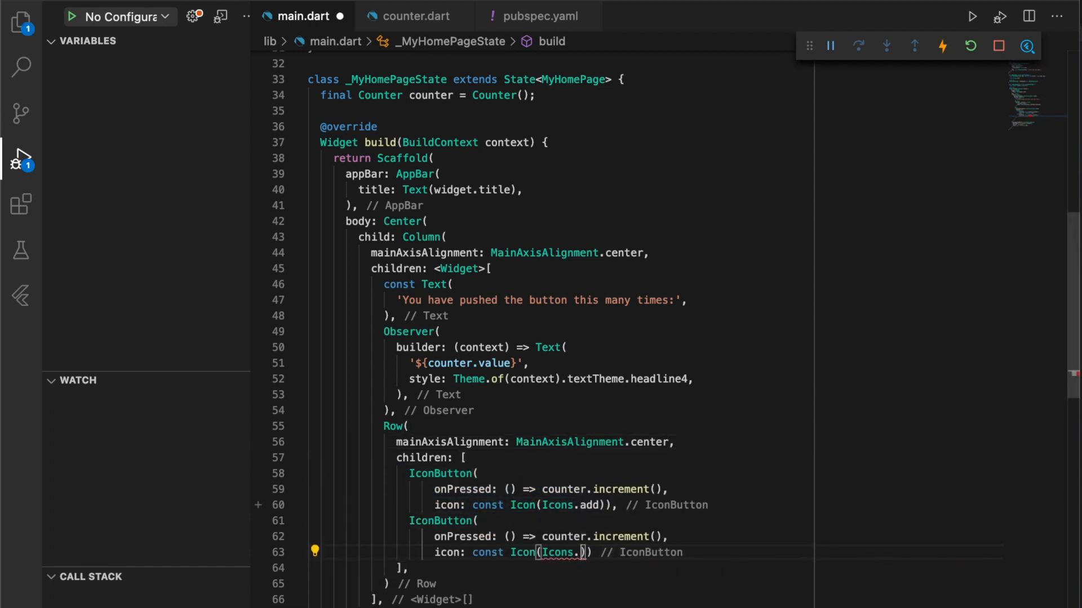
click(412, 16)
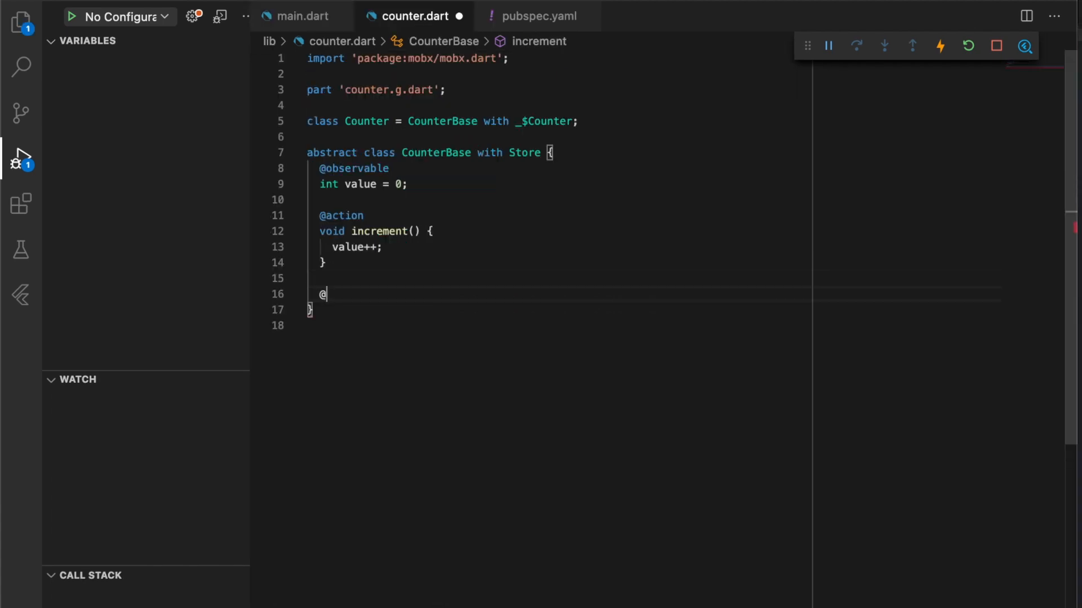
text(action)
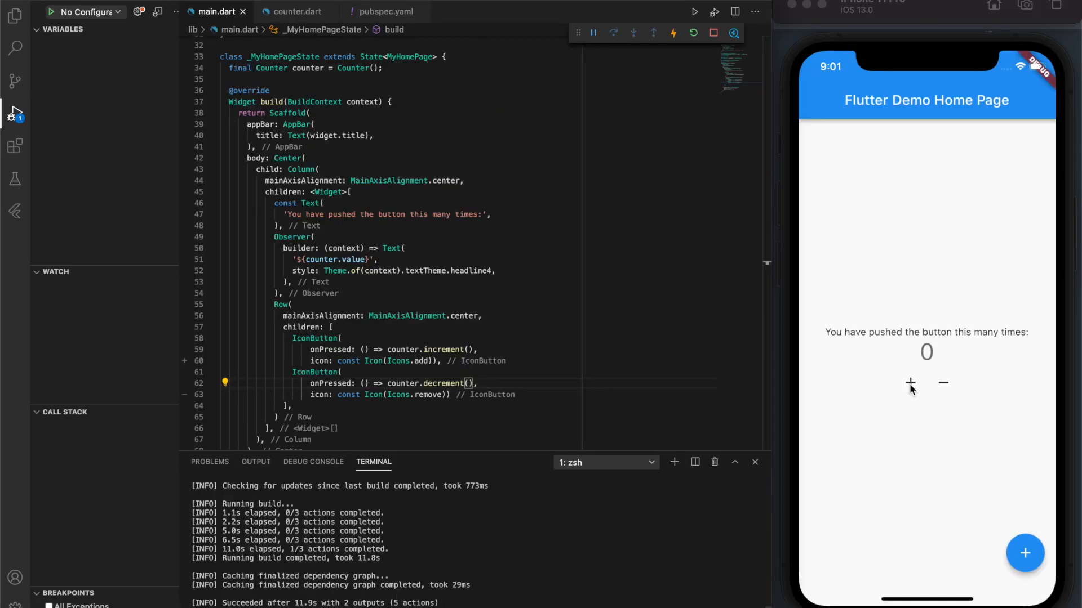
Tap the plus and minus buttons in the simulator so the counter updates and reads 6.
click(910, 383)
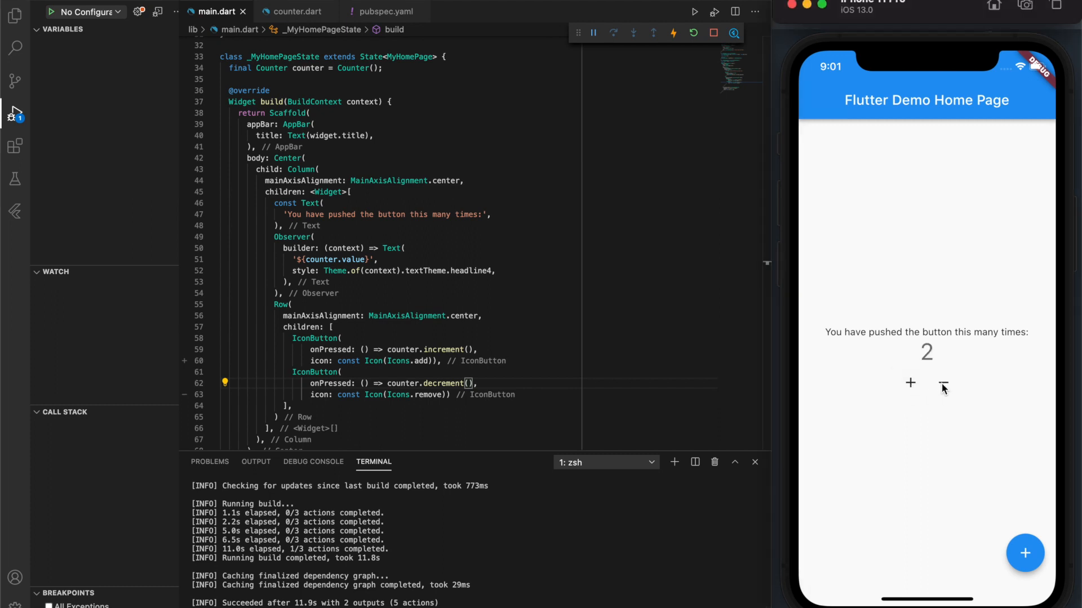
click(943, 383)
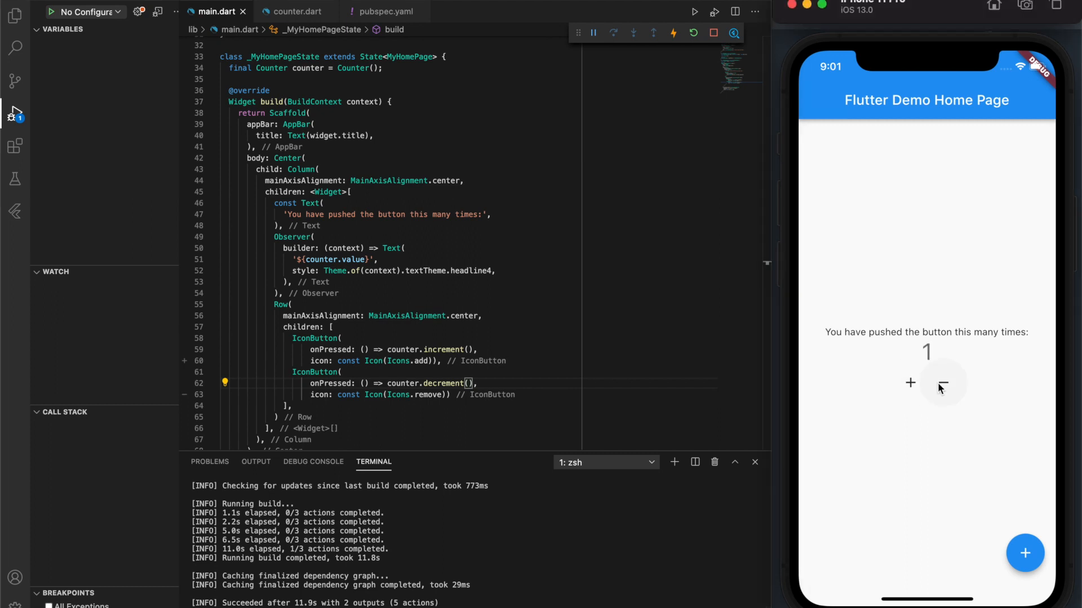
click(911, 383)
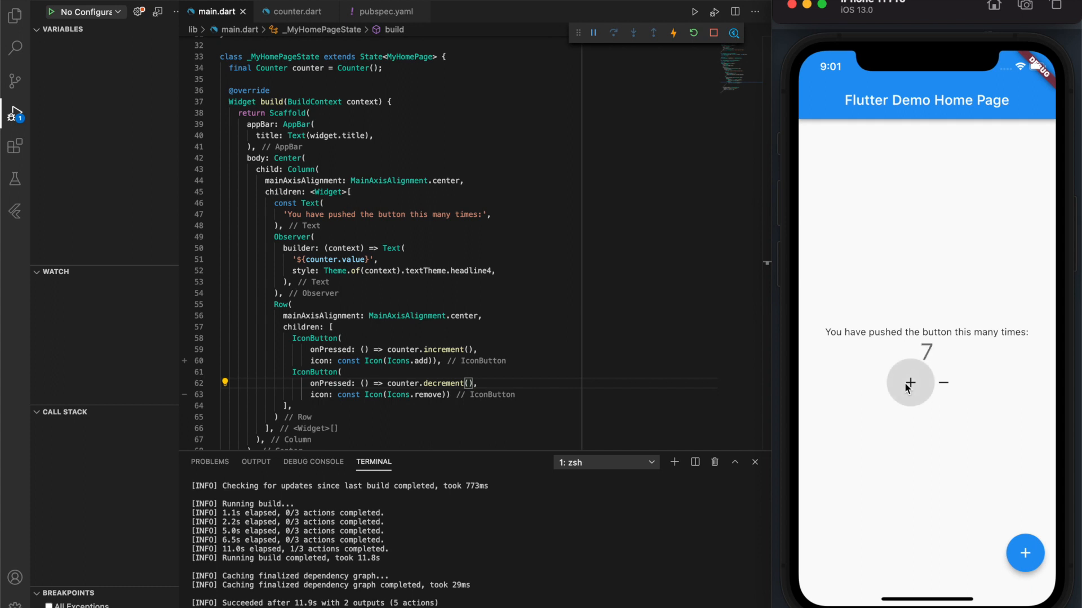
click(944, 383)
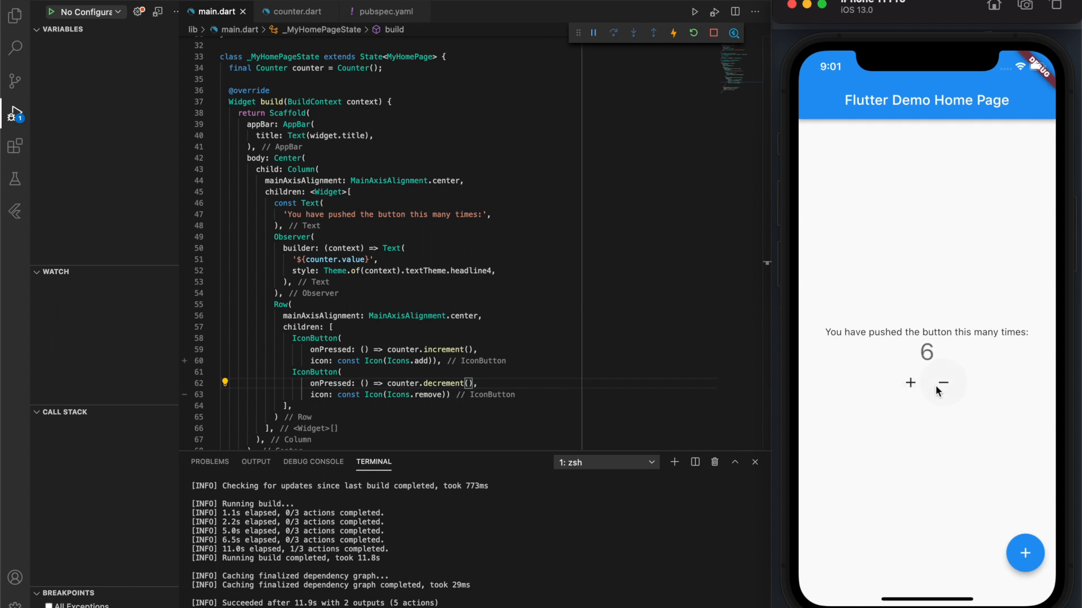